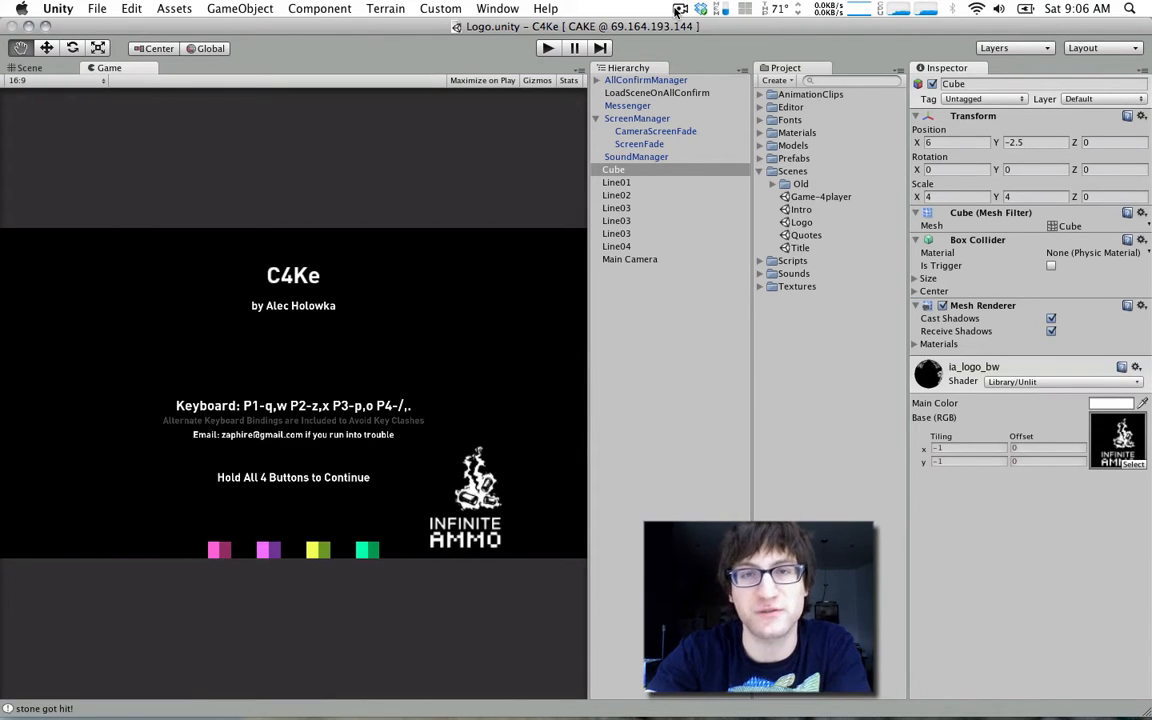
Glance at the title scene's layout in the Scene view, then start Play mode
click(536, 48)
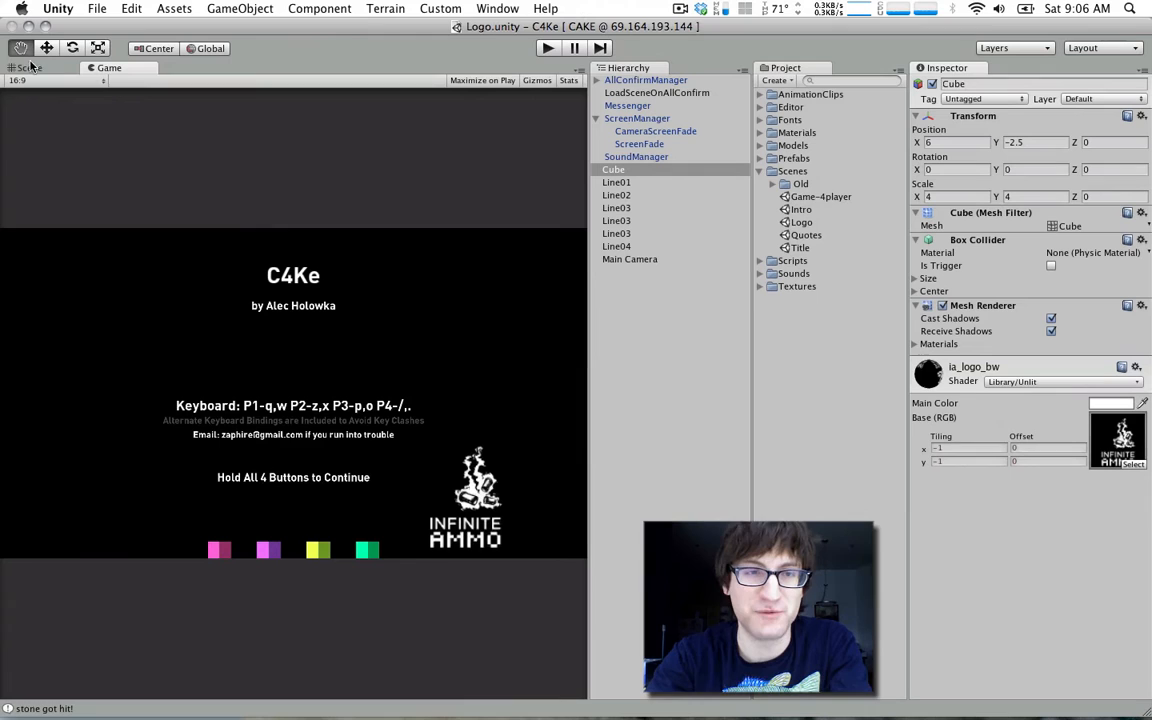
click(30, 68)
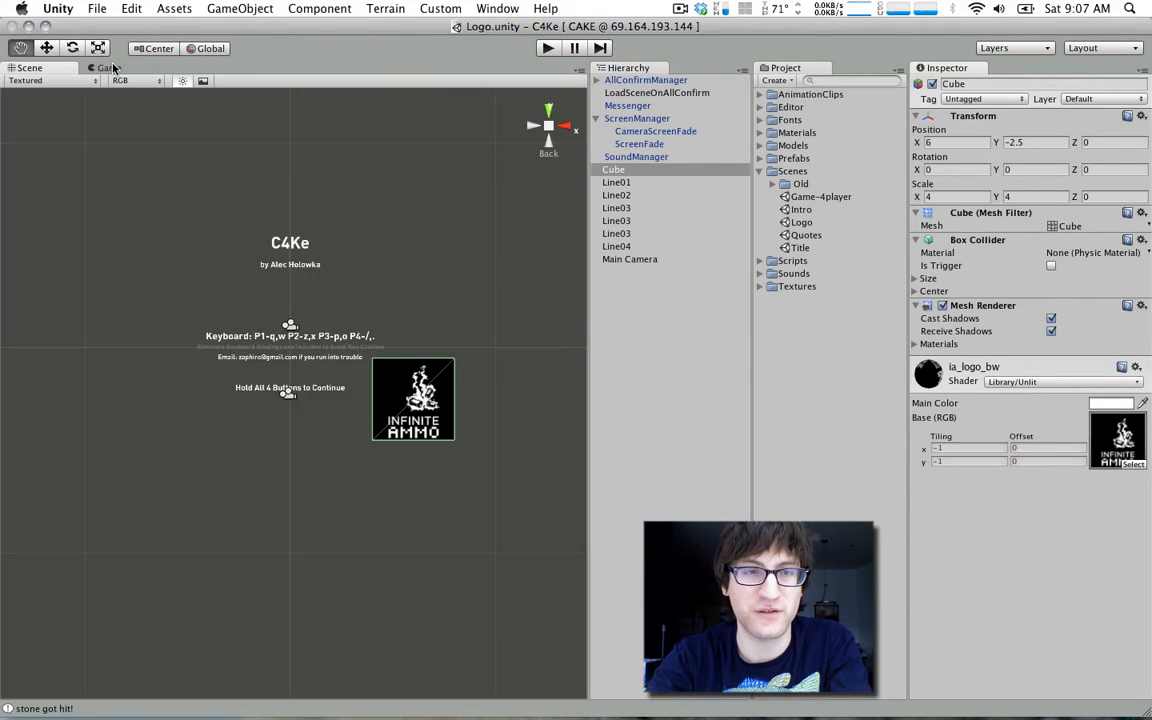
click(110, 68)
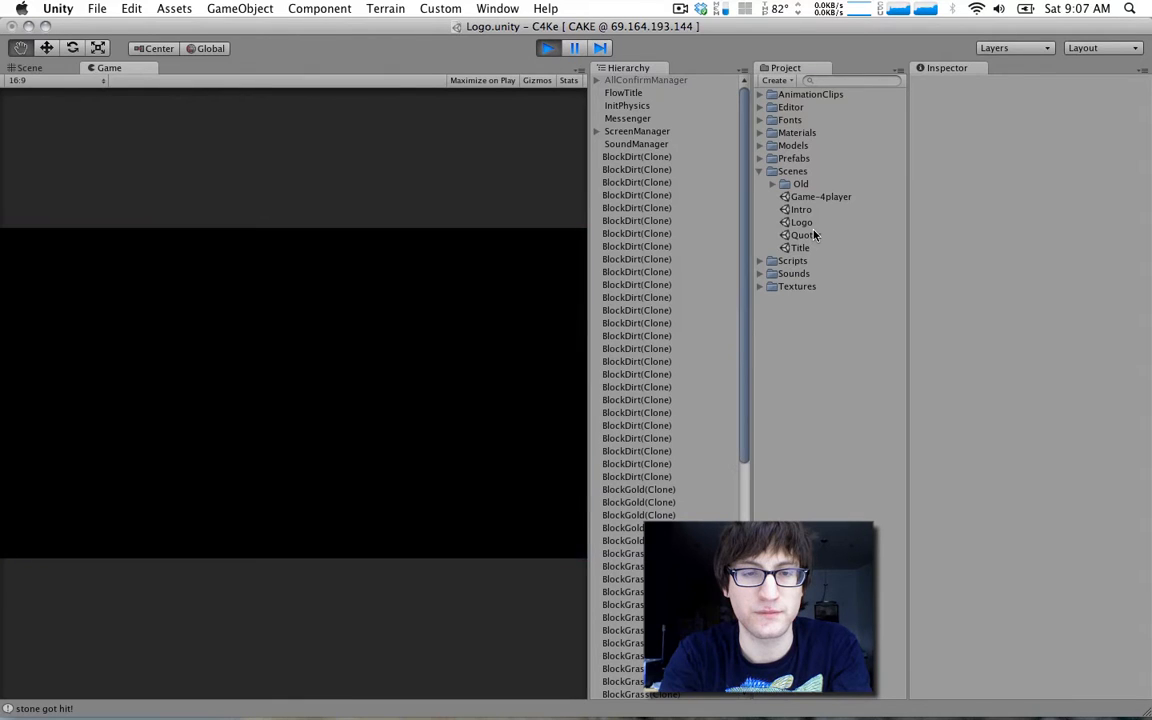
click(540, 52)
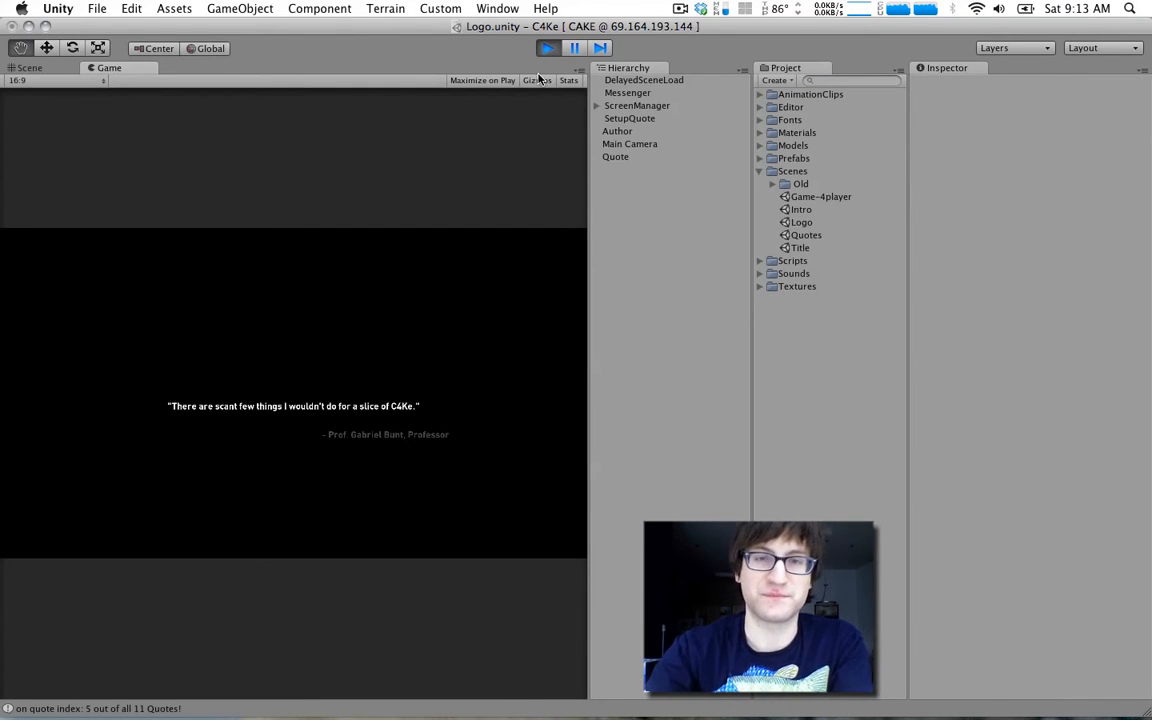
Stop the game and look through the Game-4player and Logo scenes
click(538, 48)
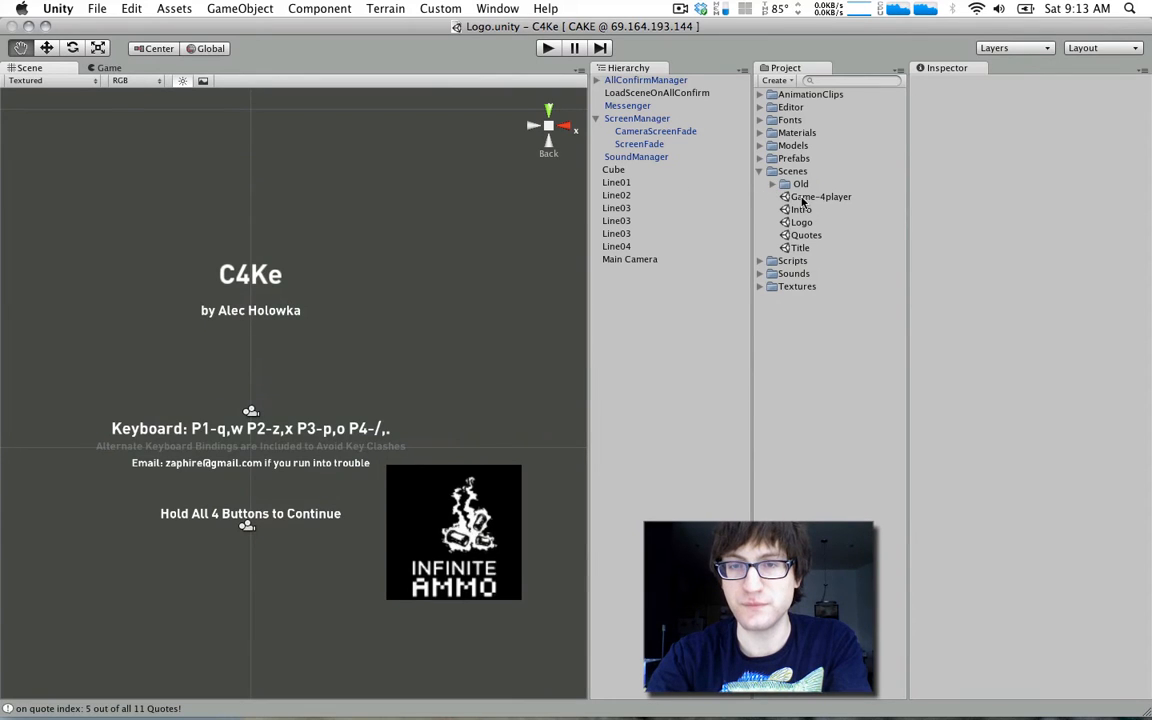
click(820, 196)
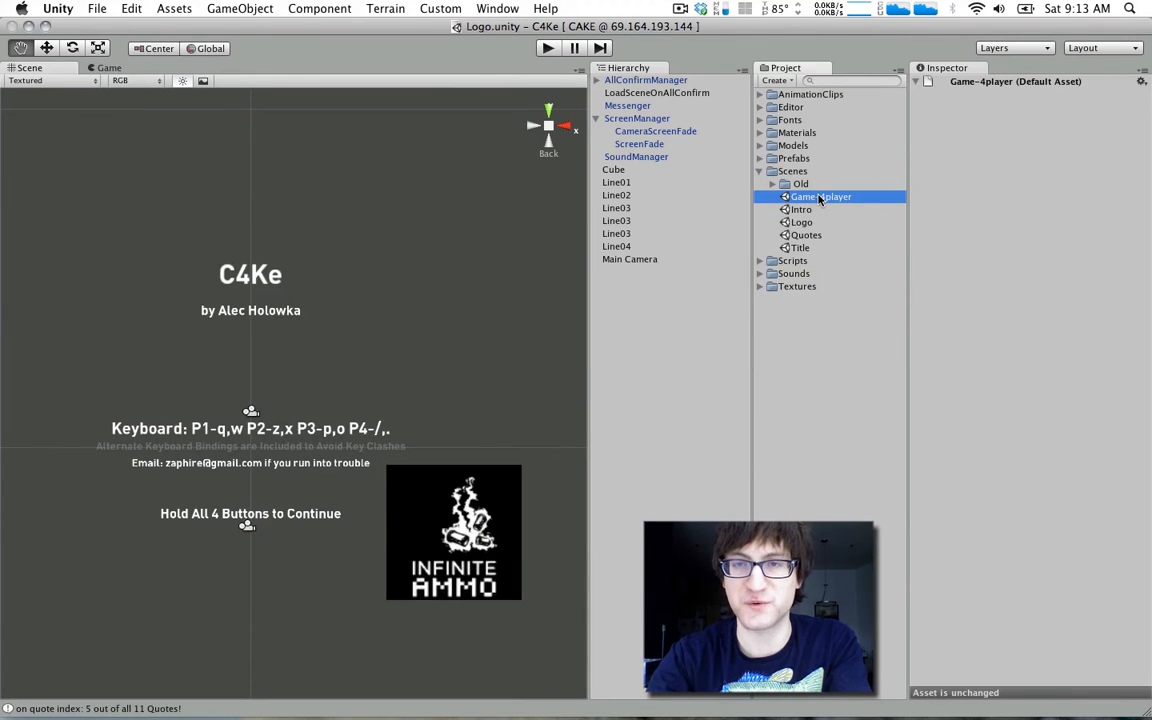
double_click(820, 196)
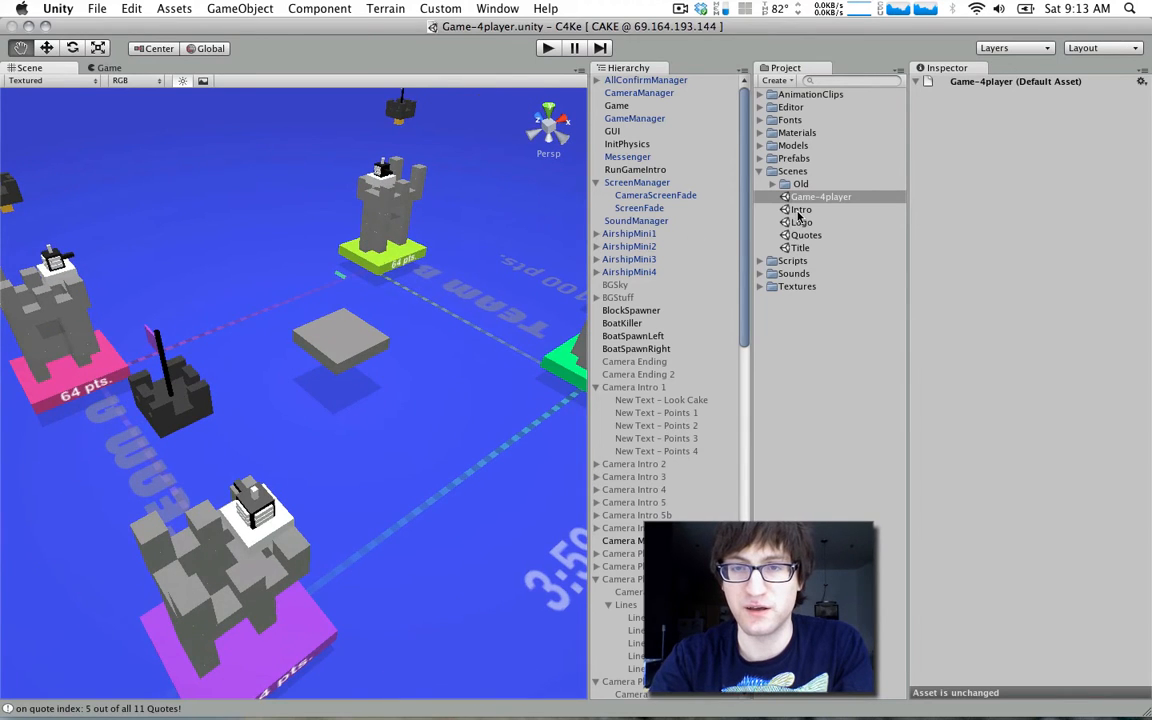
double_click(800, 210)
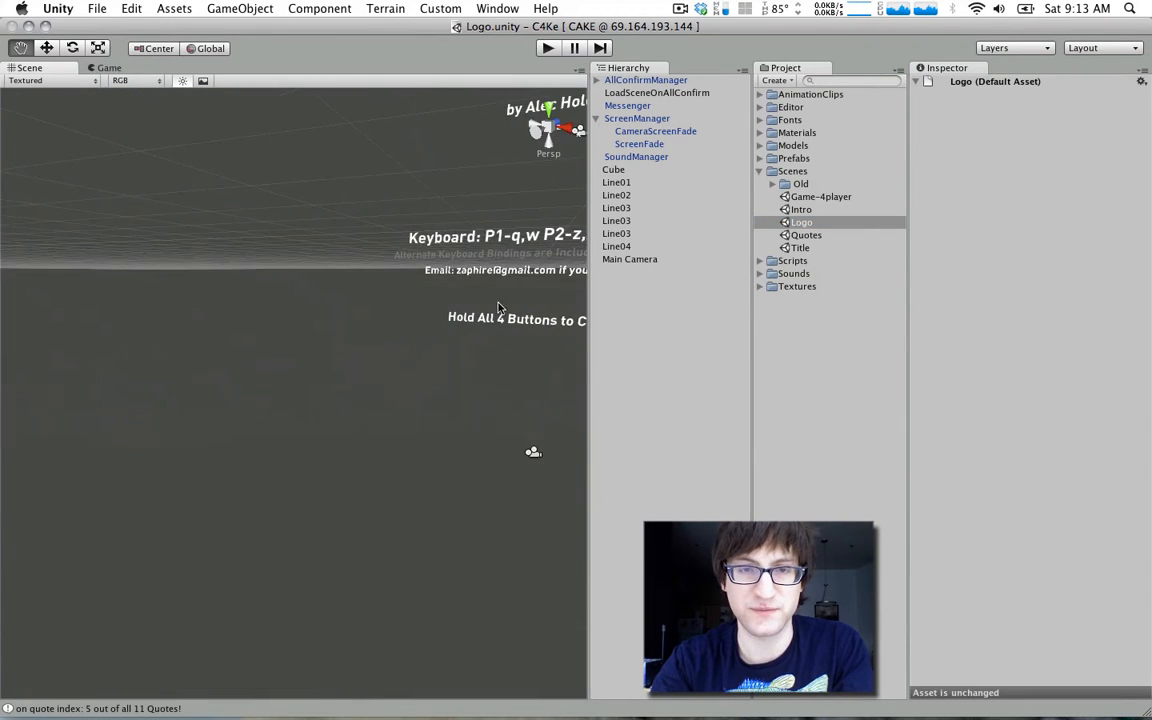
Look at the Quotes scene, then run the Title scene with the block-built C4KE logo
double_click(806, 234)
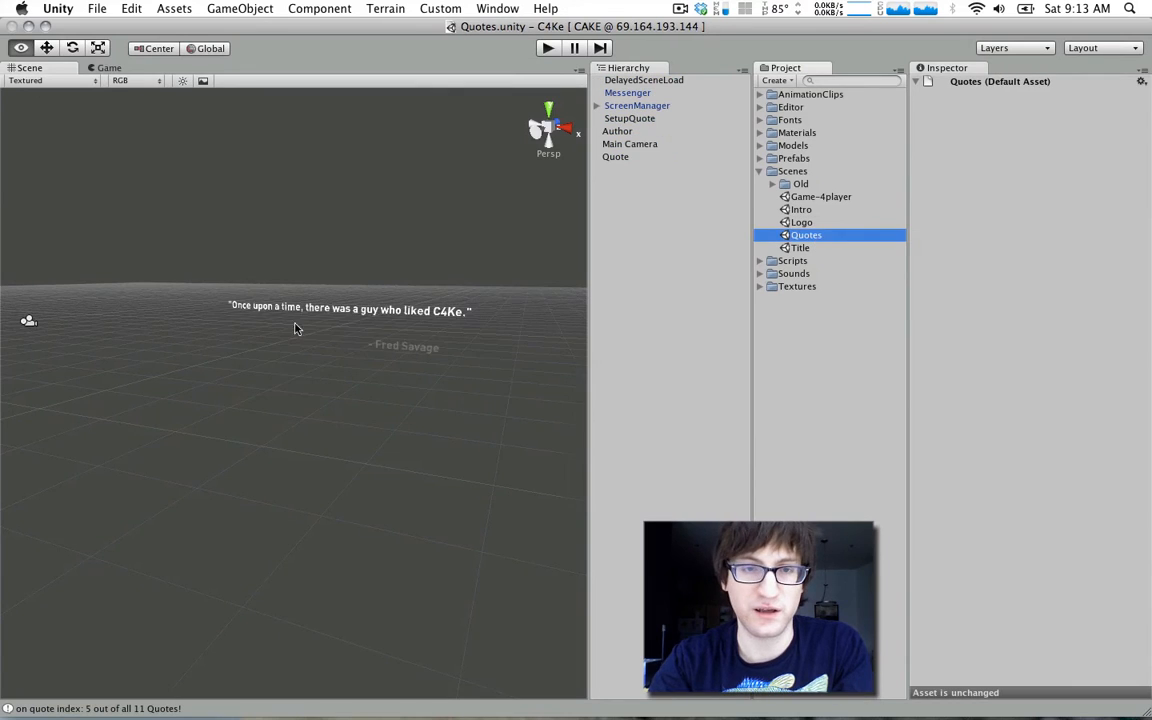
double_click(800, 248)
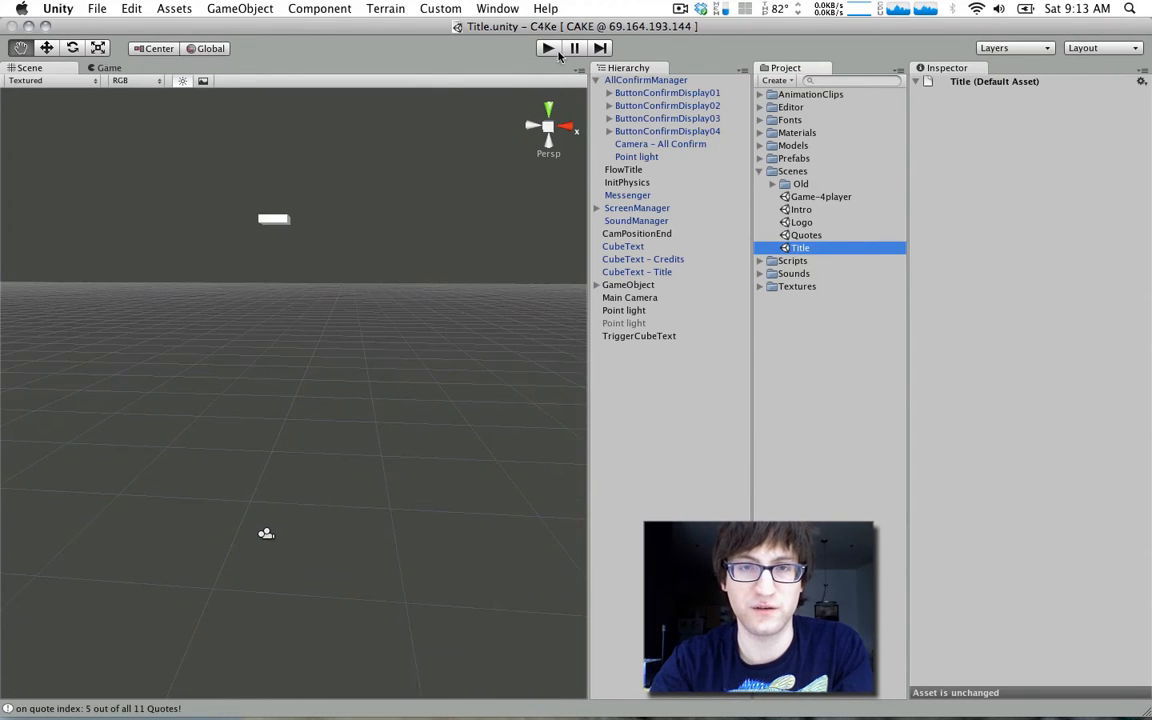
click(536, 48)
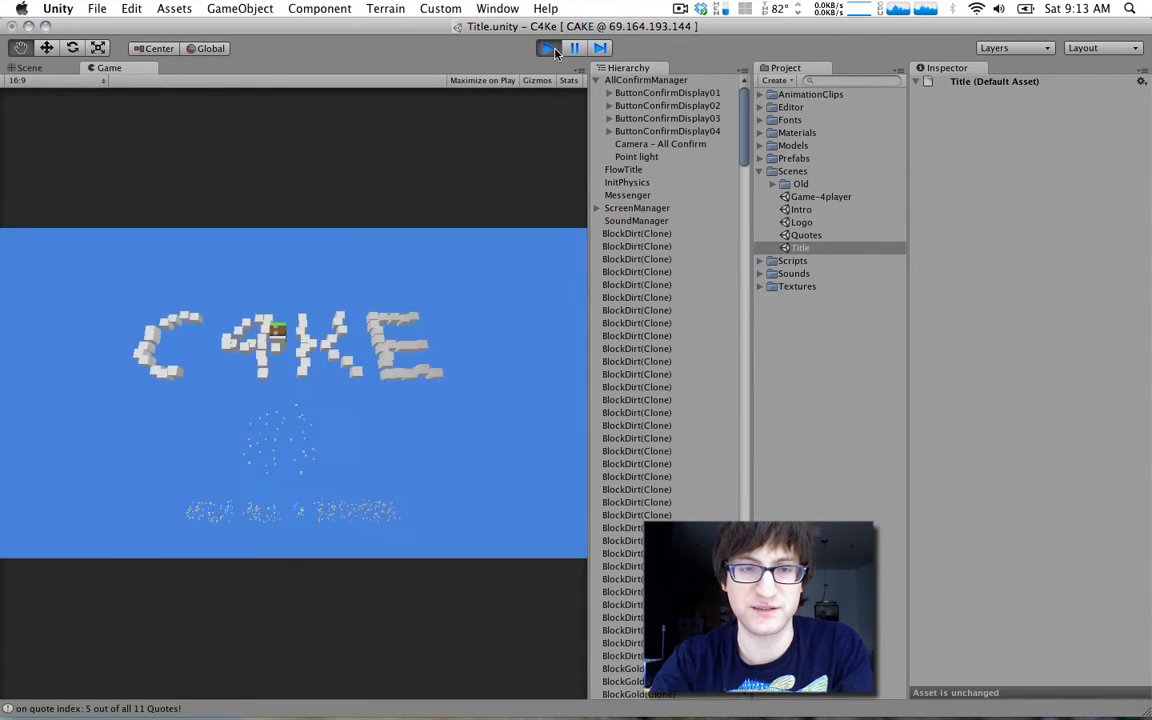
Reveal the Old scenes folder and run its Game scene with the grass block on a blue platform
click(538, 48)
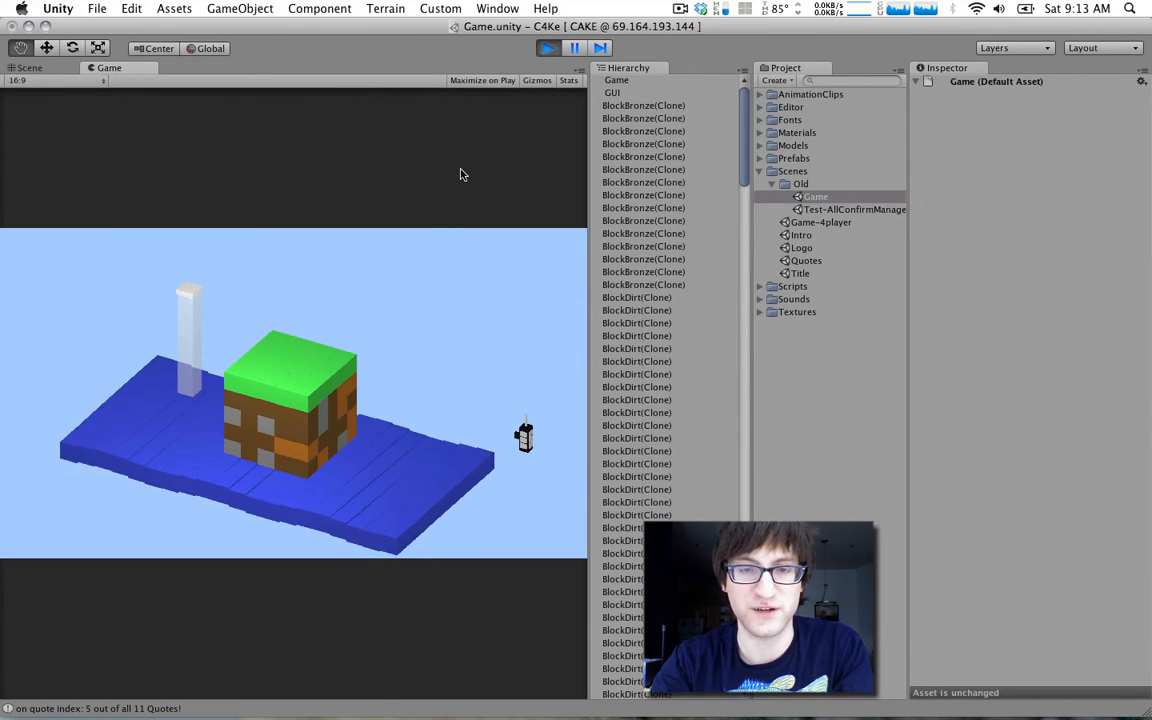
mouse_move(496, 150)
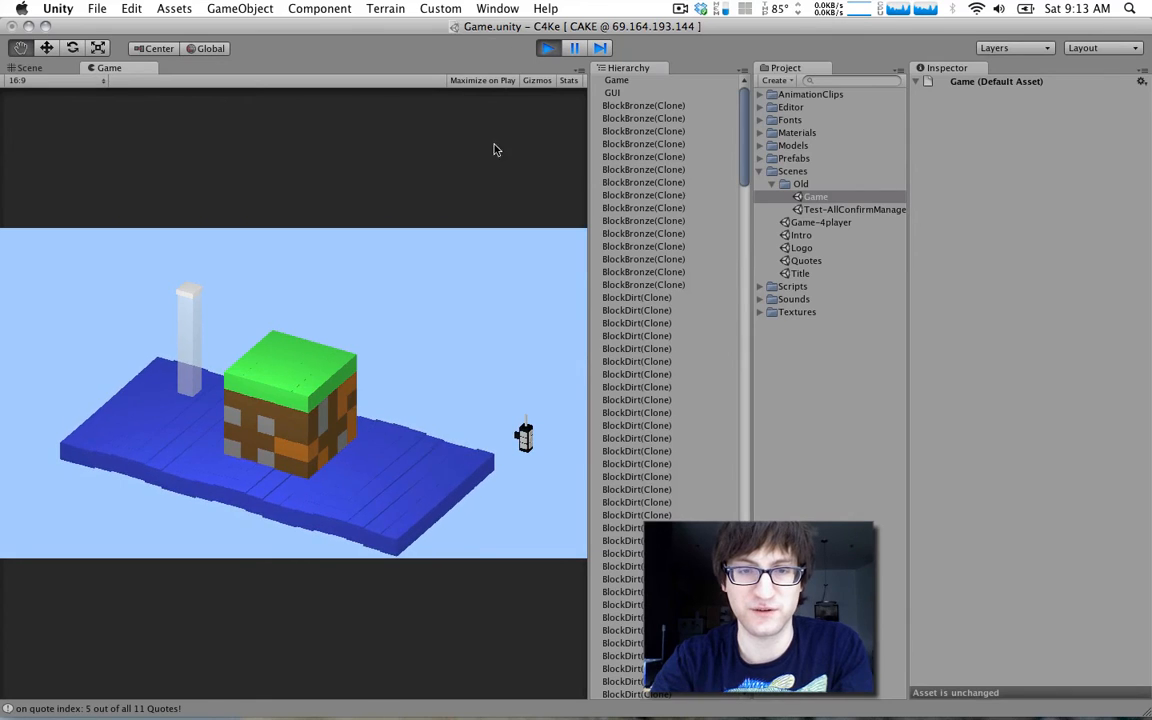
mouse_move(524, 408)
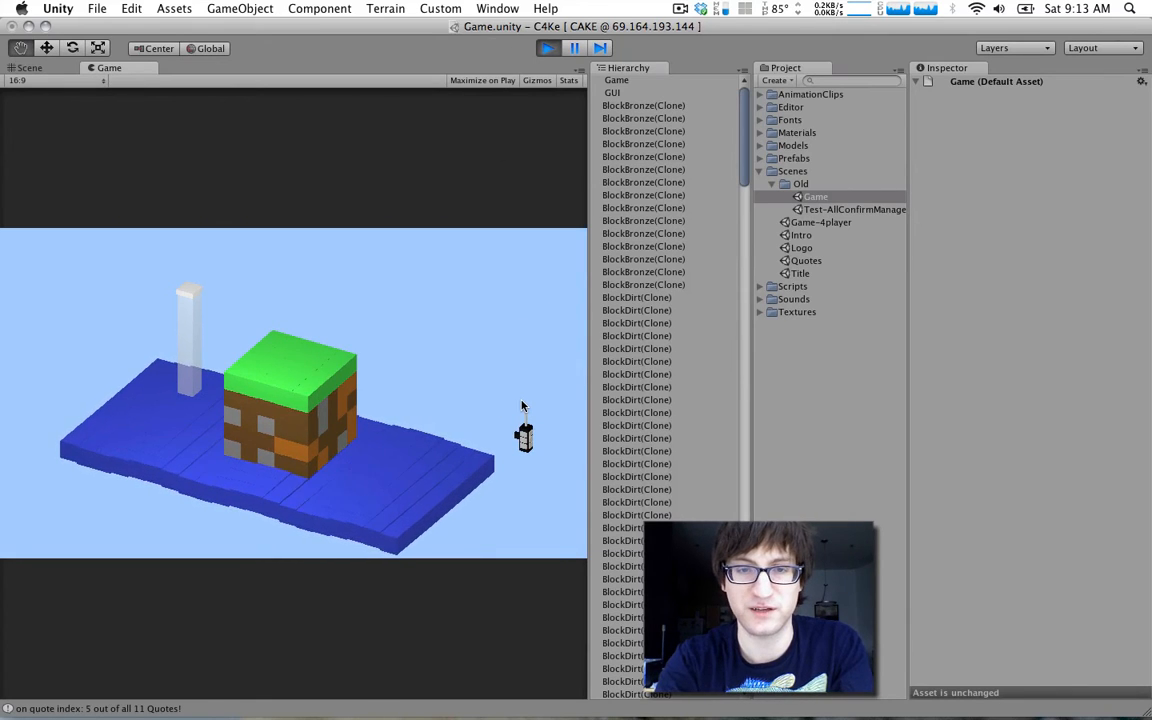
Stop Play mode and load the Test-AllConfirmManager scene with its four coloured cubes
click(28, 68)
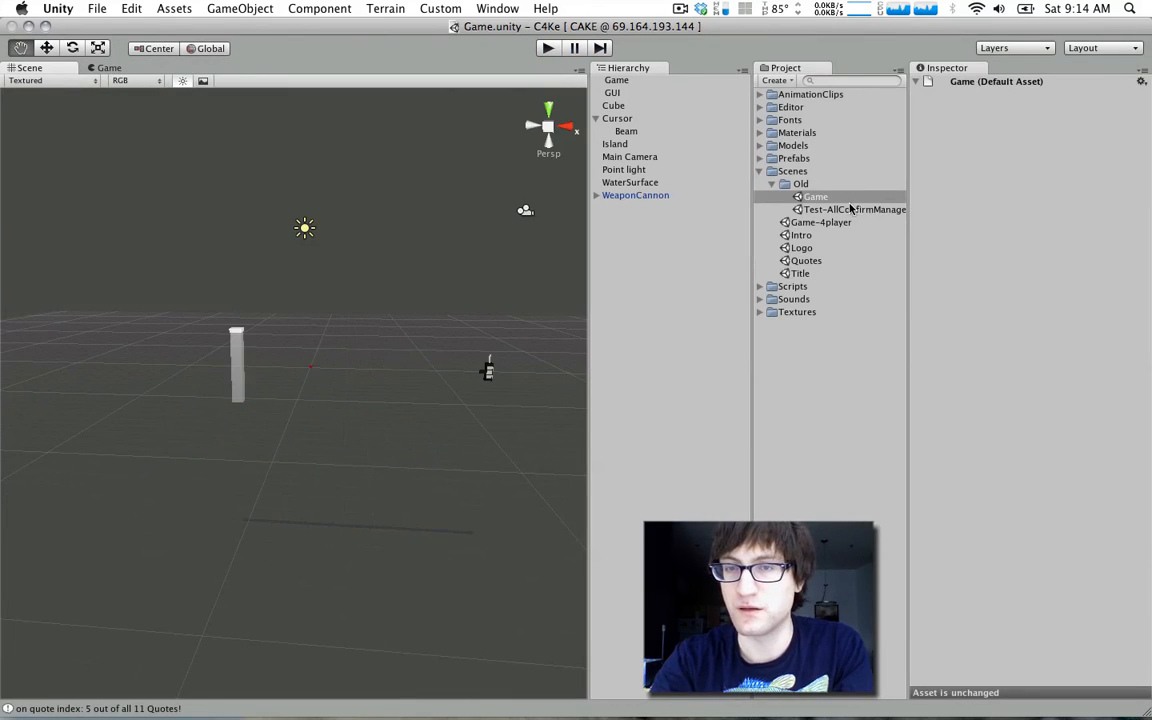
double_click(820, 222)
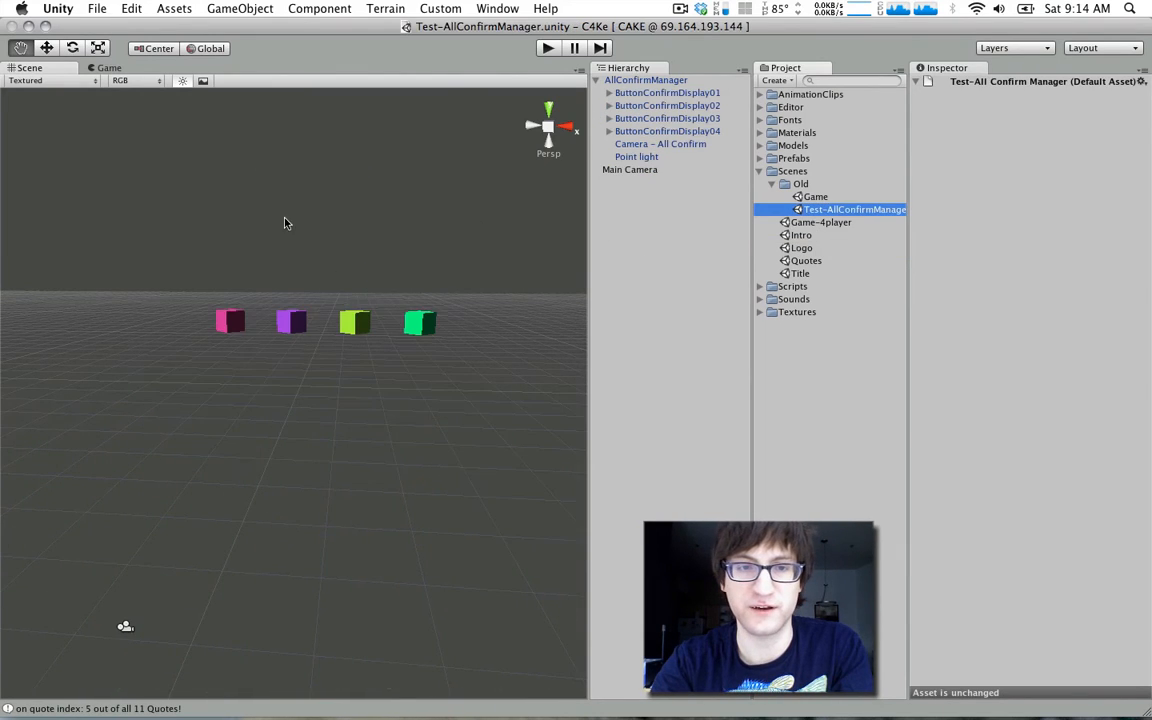
Expand ButtonConfirmDisplay01 to show its child Cube at position -4.5
click(640, 80)
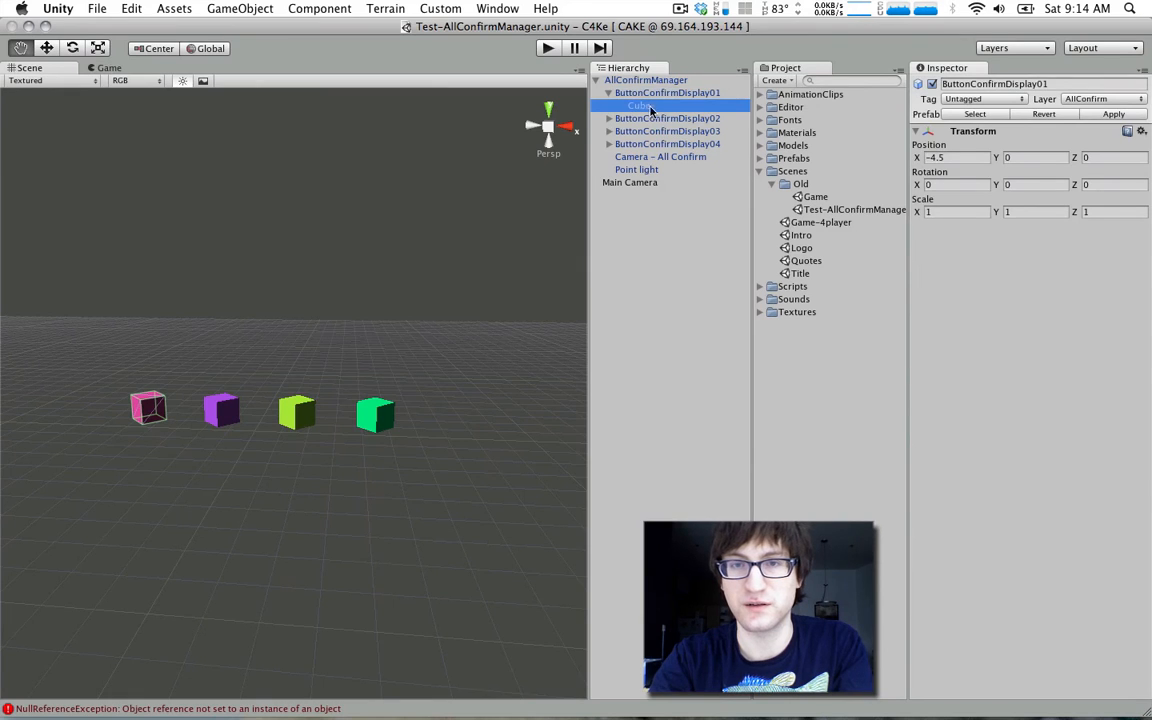
Inspect ButtonConfirmDisplay01 and 02 and their Cube children with the Player2Color material
click(660, 92)
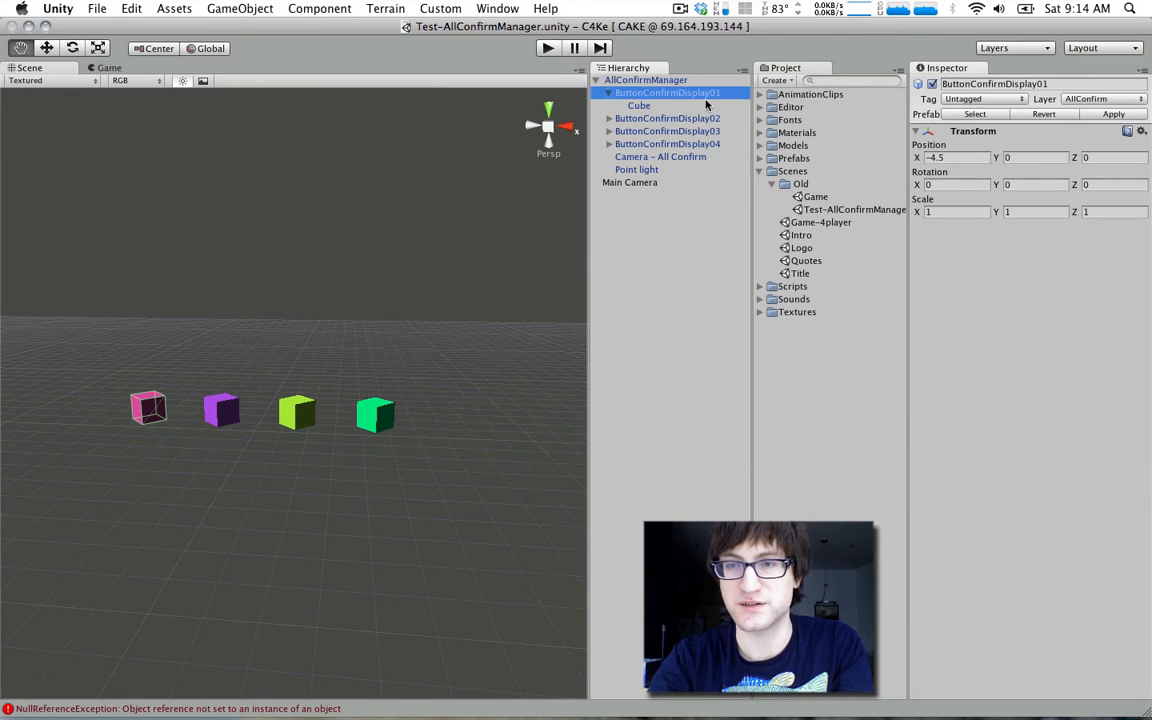
click(636, 132)
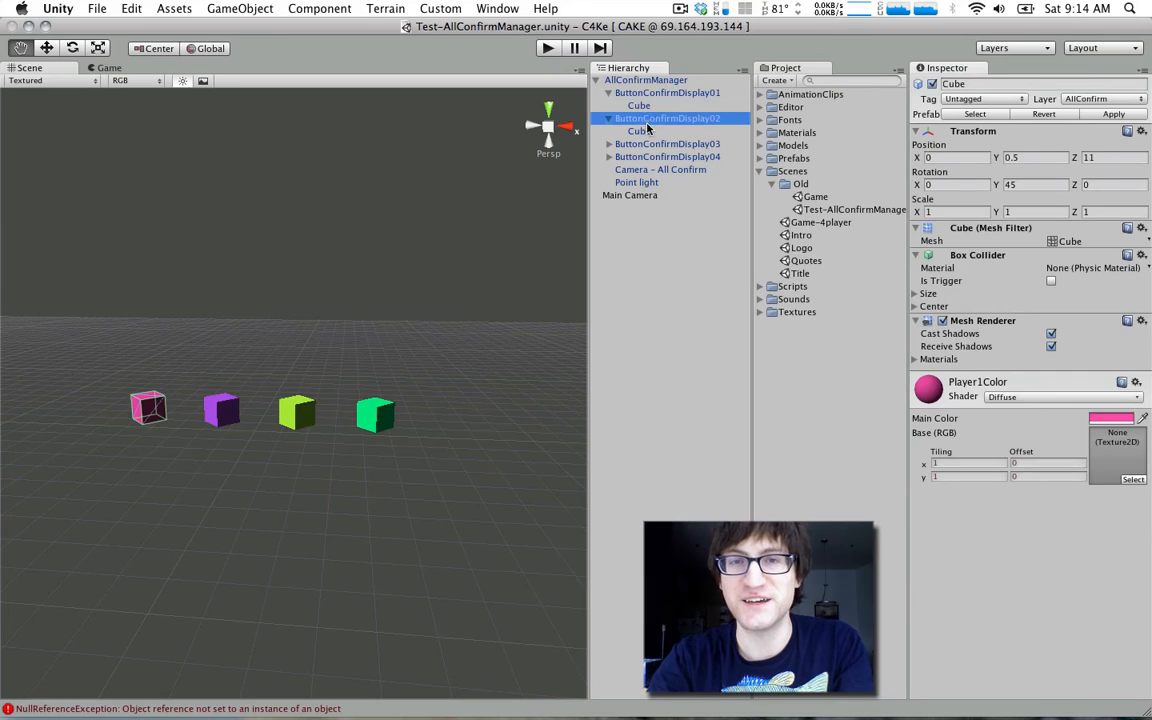
click(664, 118)
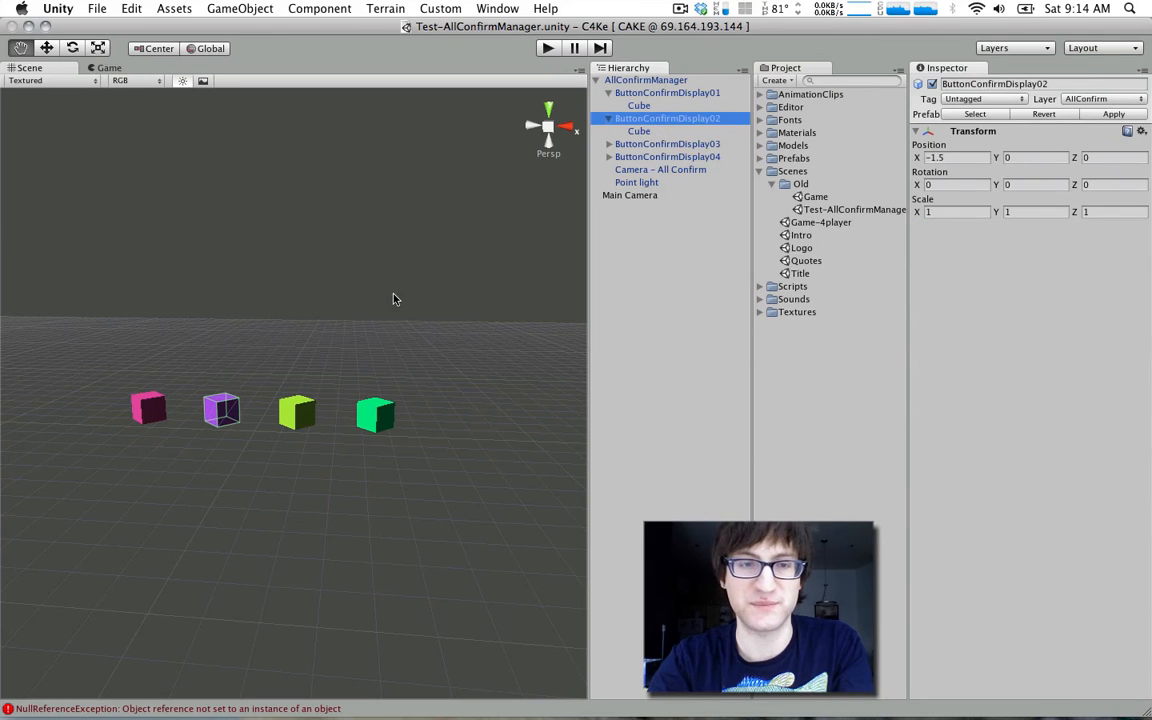
click(638, 132)
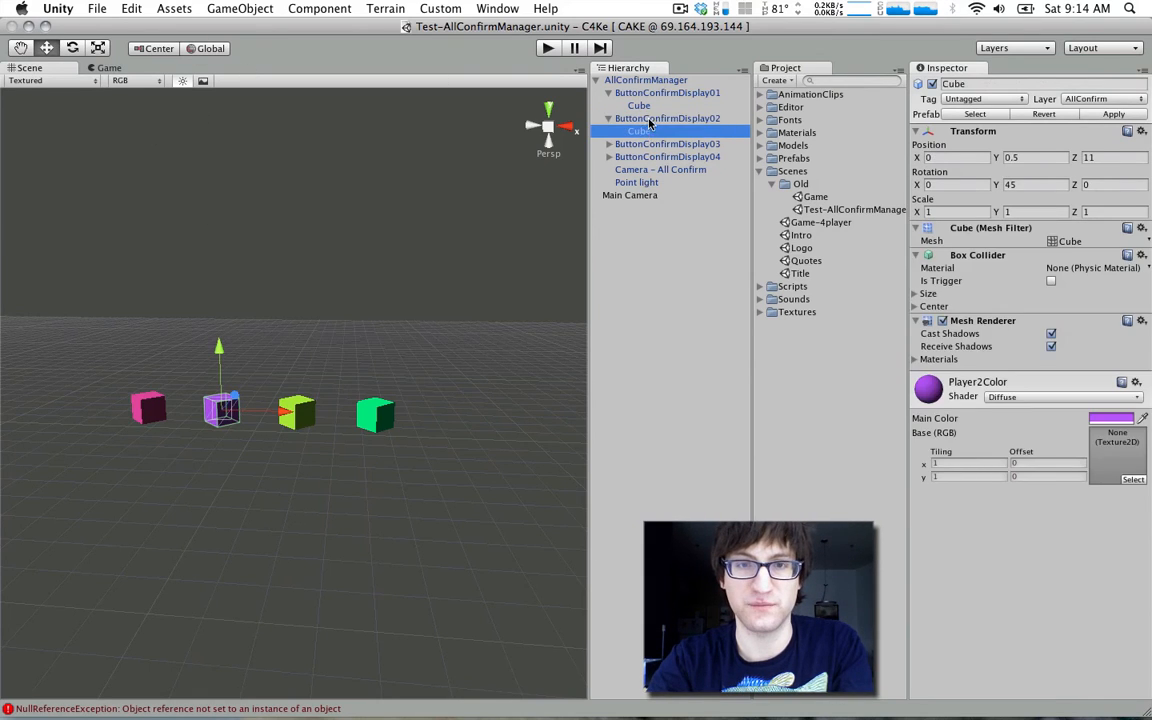
Recheck the second display's cube, then inspect the AllConfirmManager parent and its script
click(652, 118)
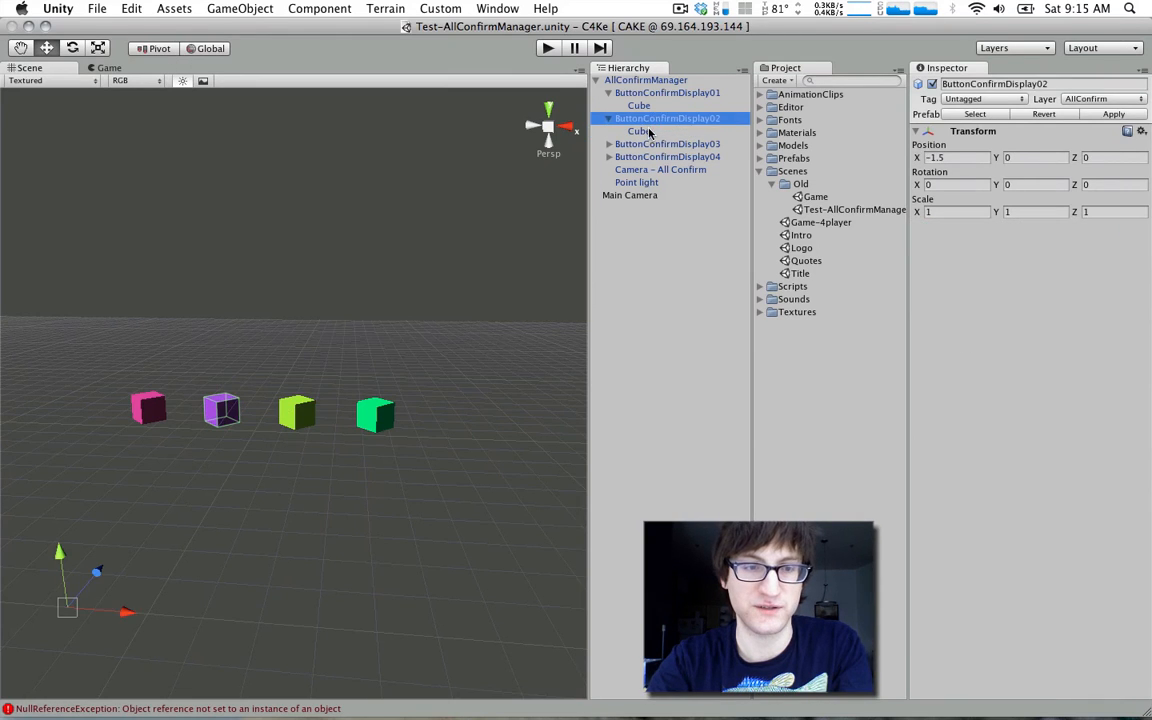
click(638, 132)
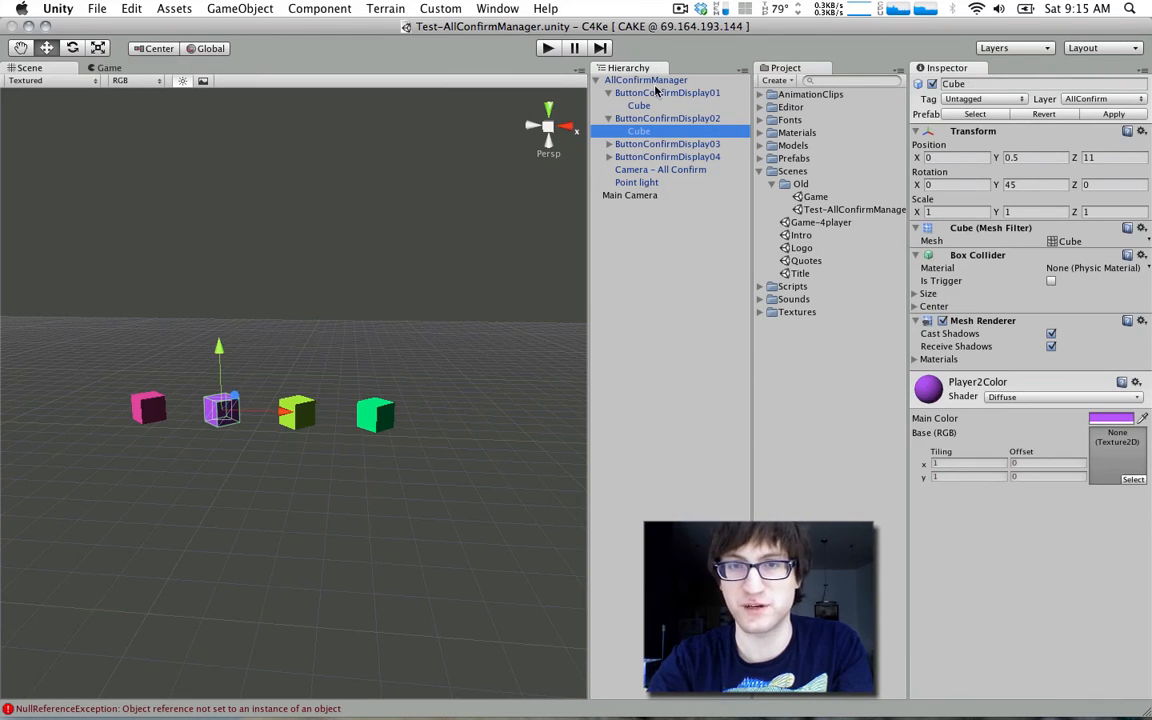
click(644, 80)
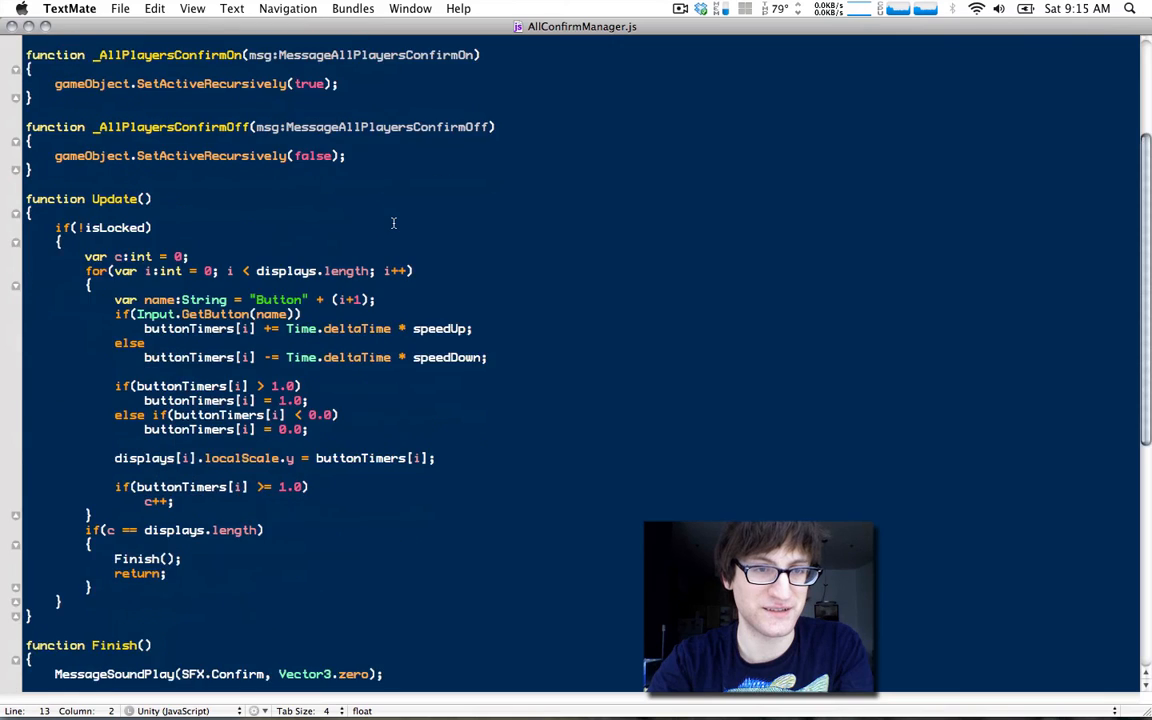
scroll(down, 3)
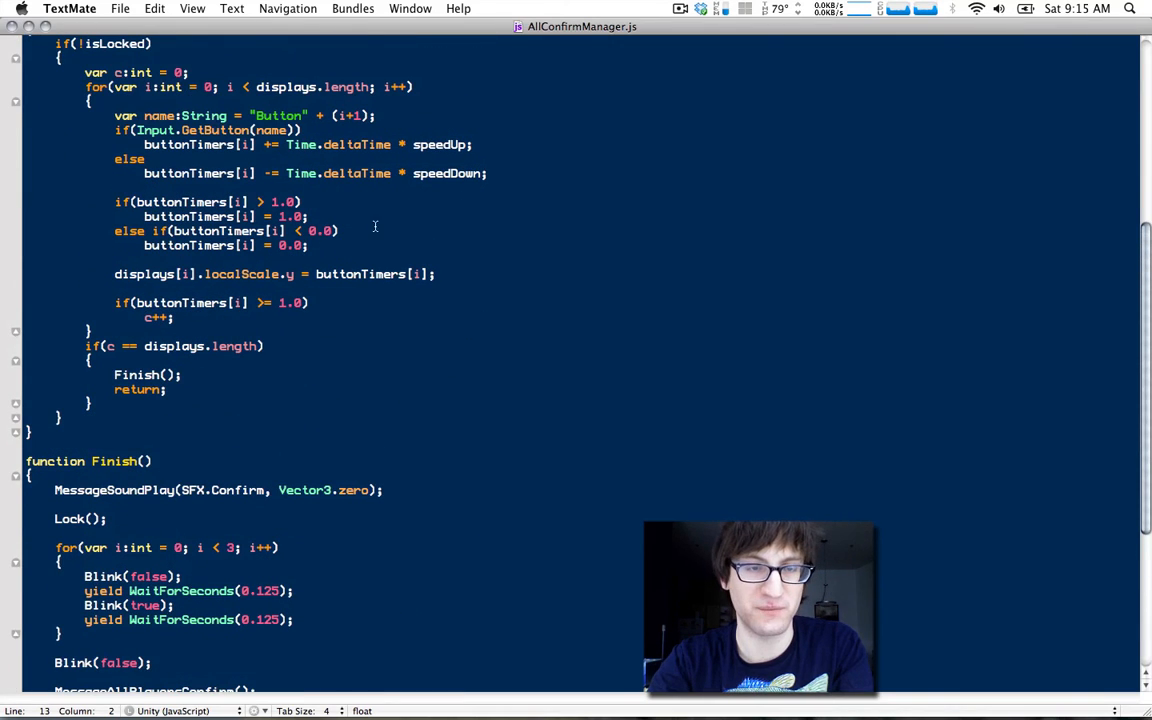
scroll(down, 3)
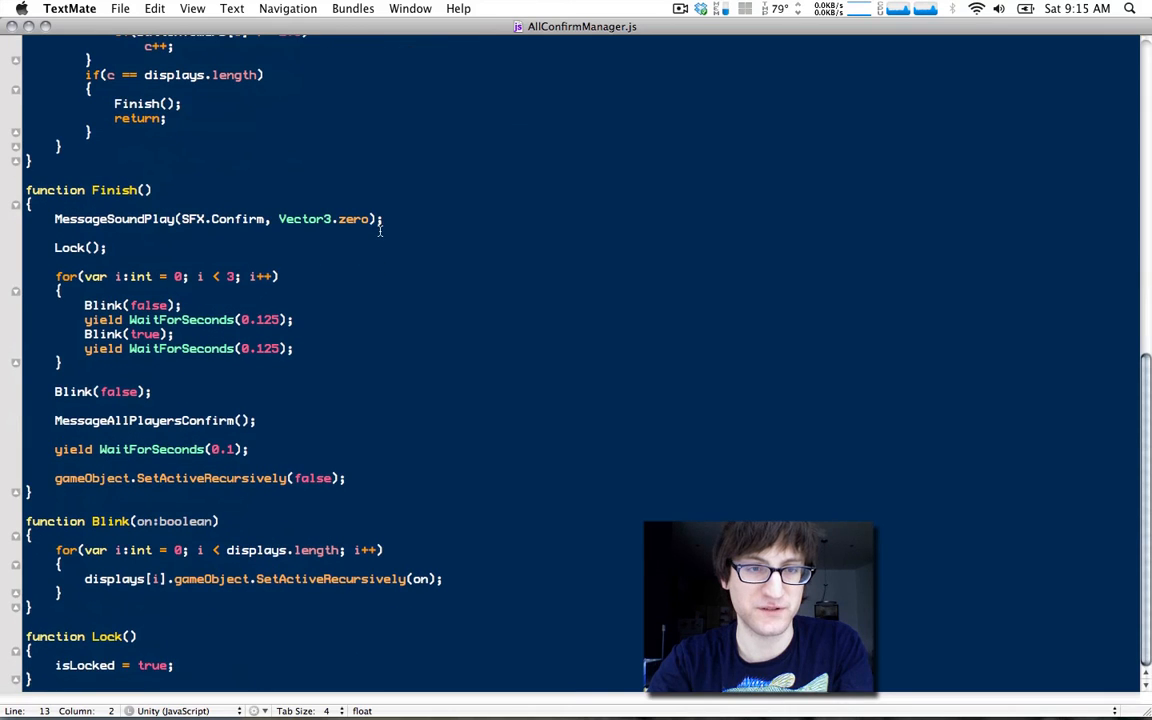
mouse_move(452, 530)
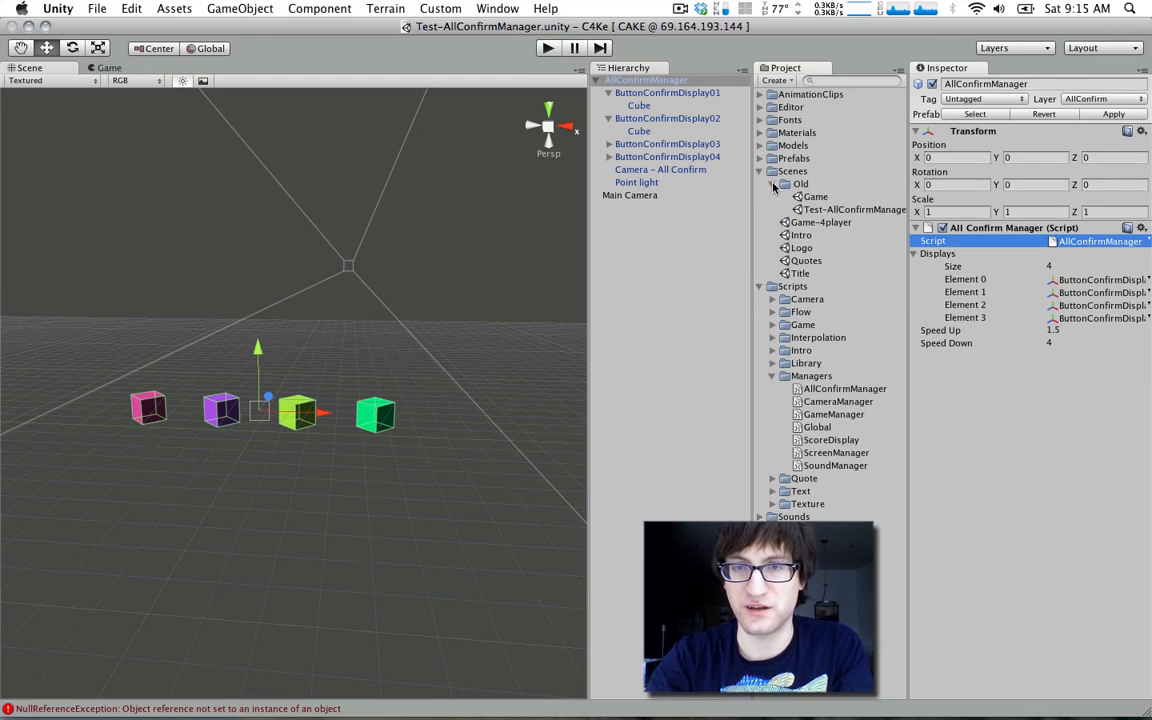
Load the Intro scene with its large red disc and scattered pink and white cubes
click(800, 210)
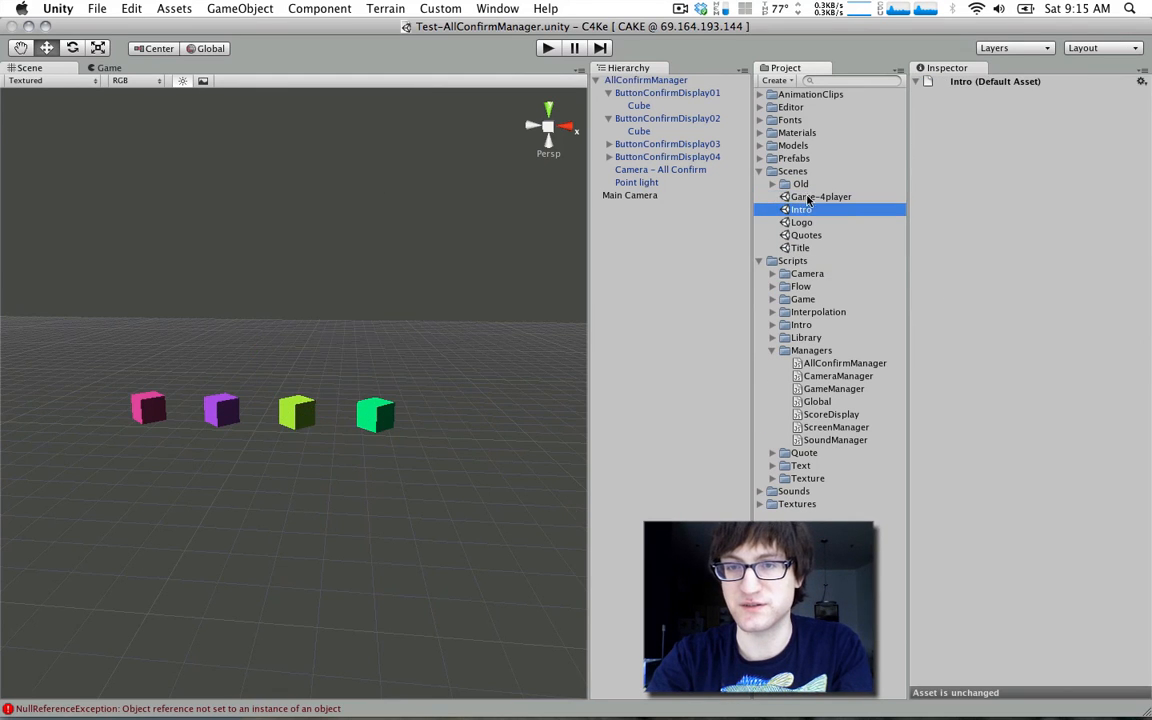
double_click(800, 210)
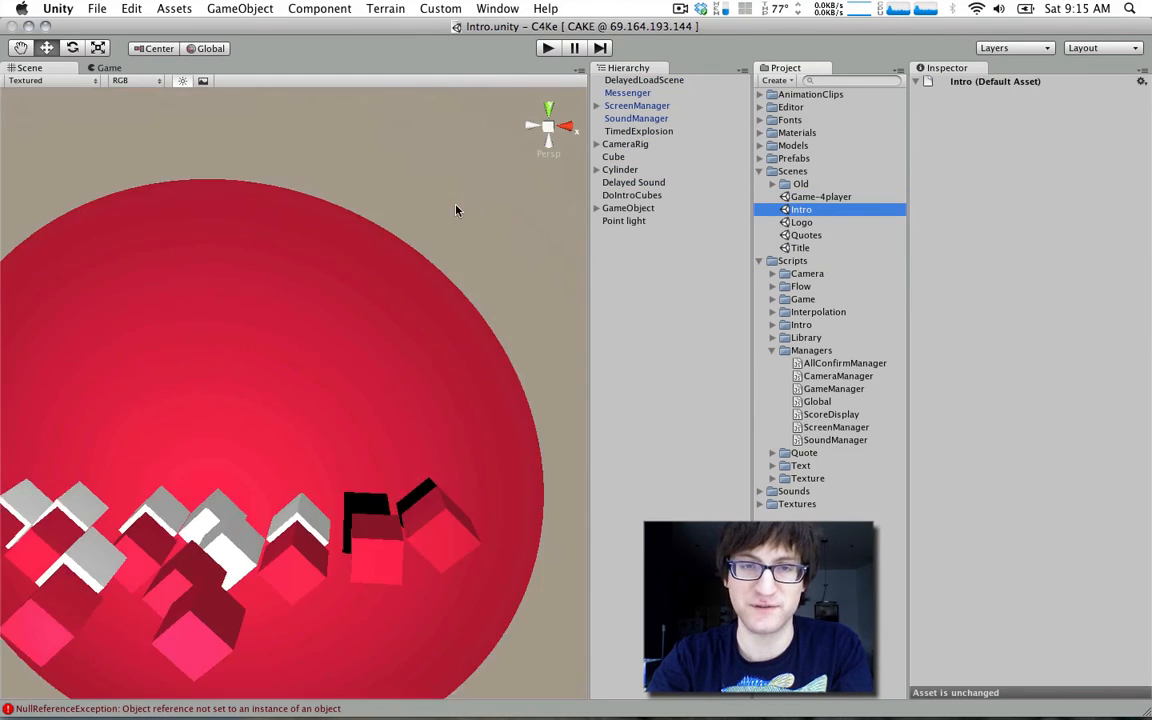